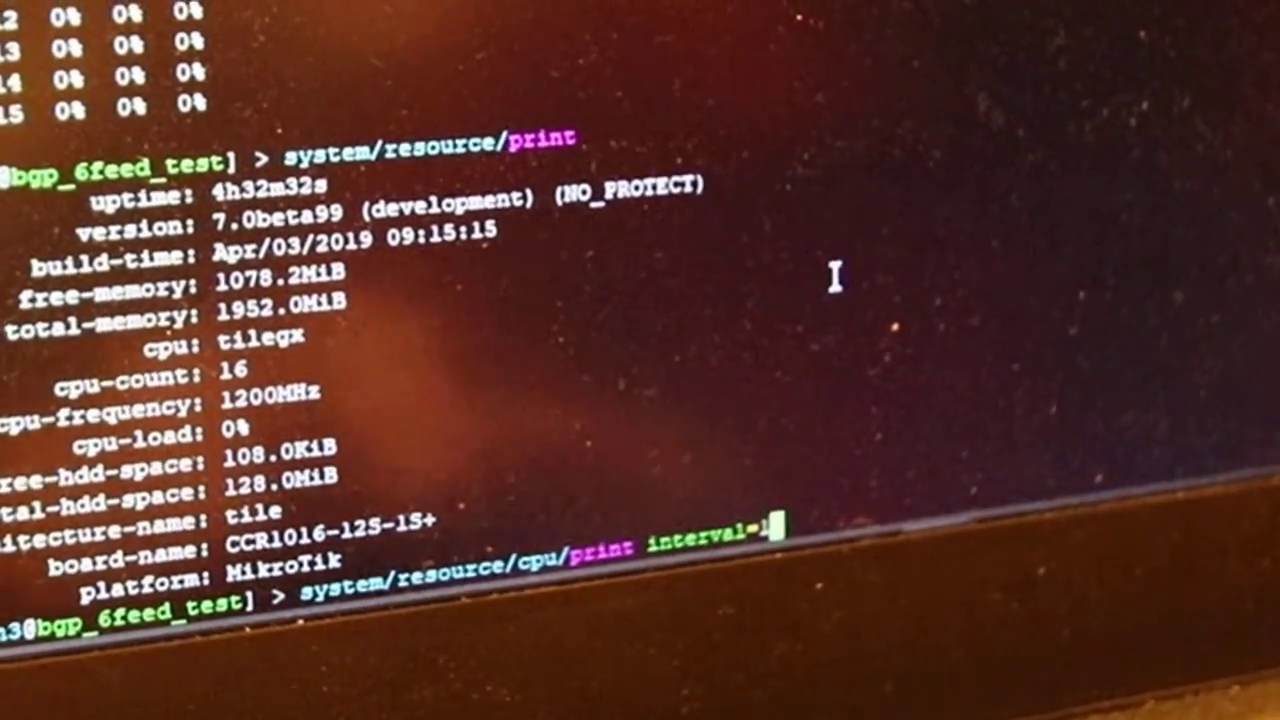
# Run /system/resource/cpu/print interval=1 to show per-core CPU load refreshing each second.
pyautogui.press('Return')
pyautogui.write('/routing/bgp/session/print')
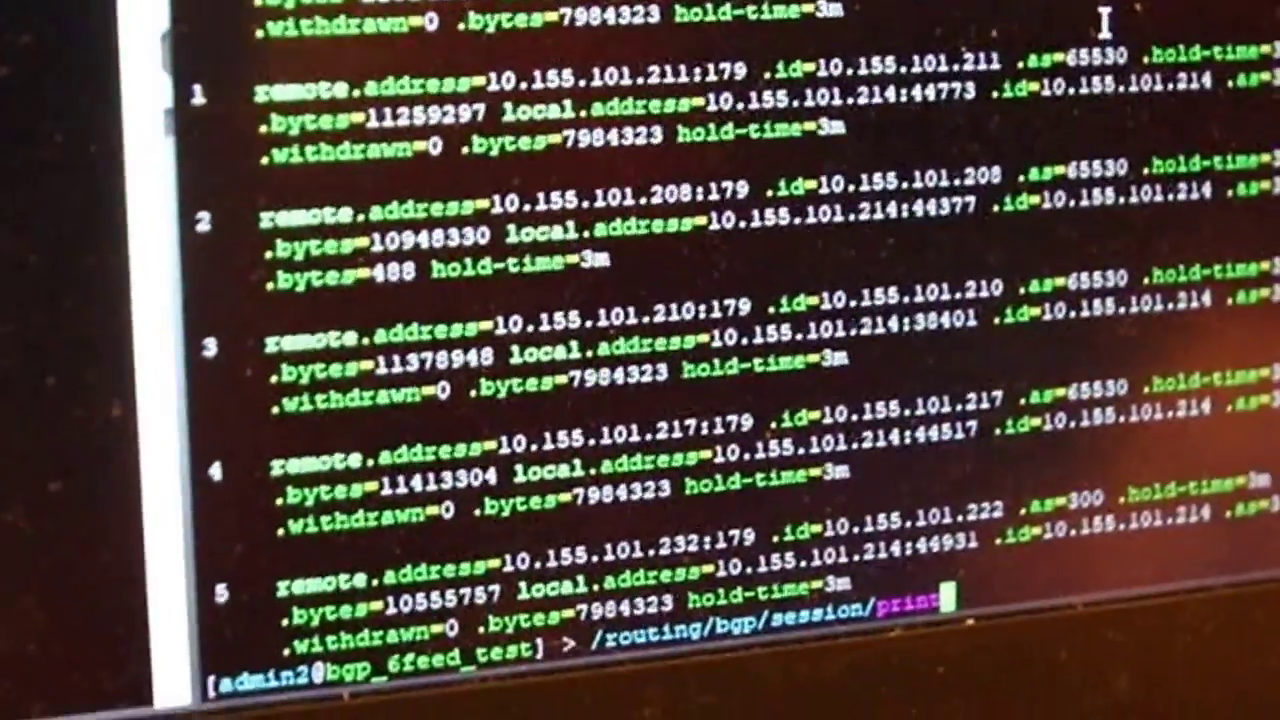
# Run /routing/bgp/session/print to list BGP sessions with addresses, AS numbers and byte counts.
pyautogui.press('Return')
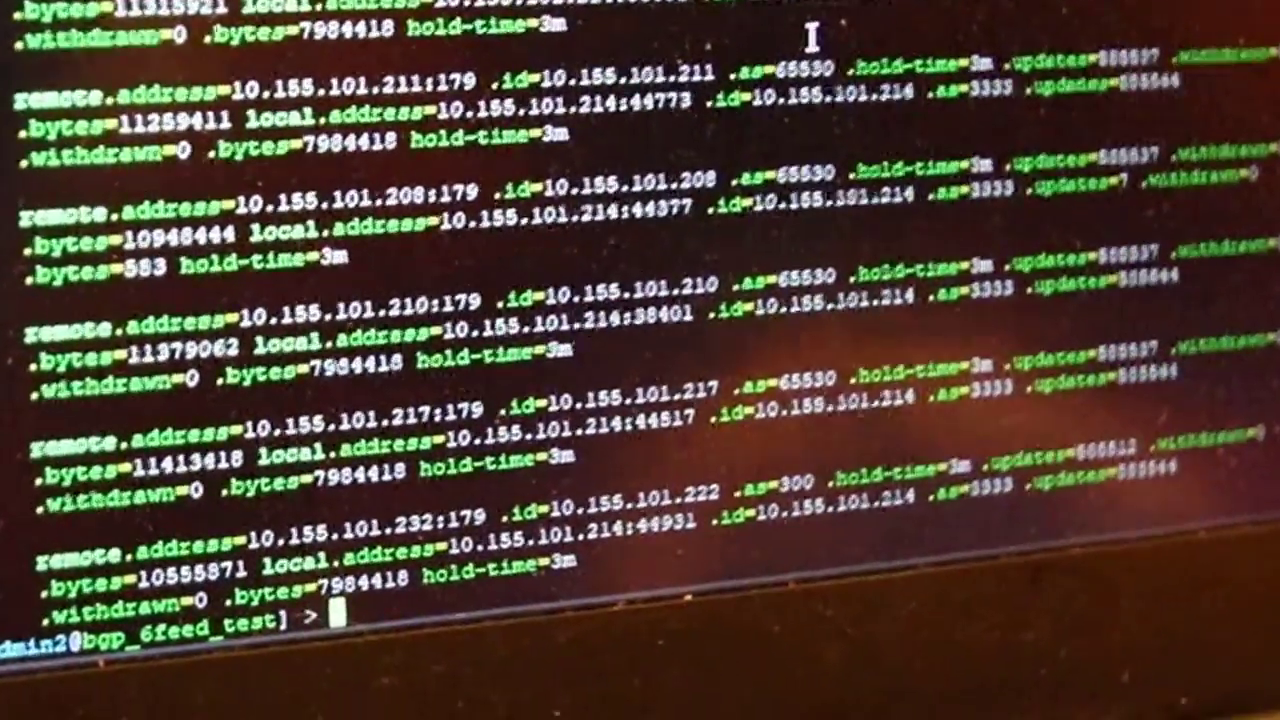